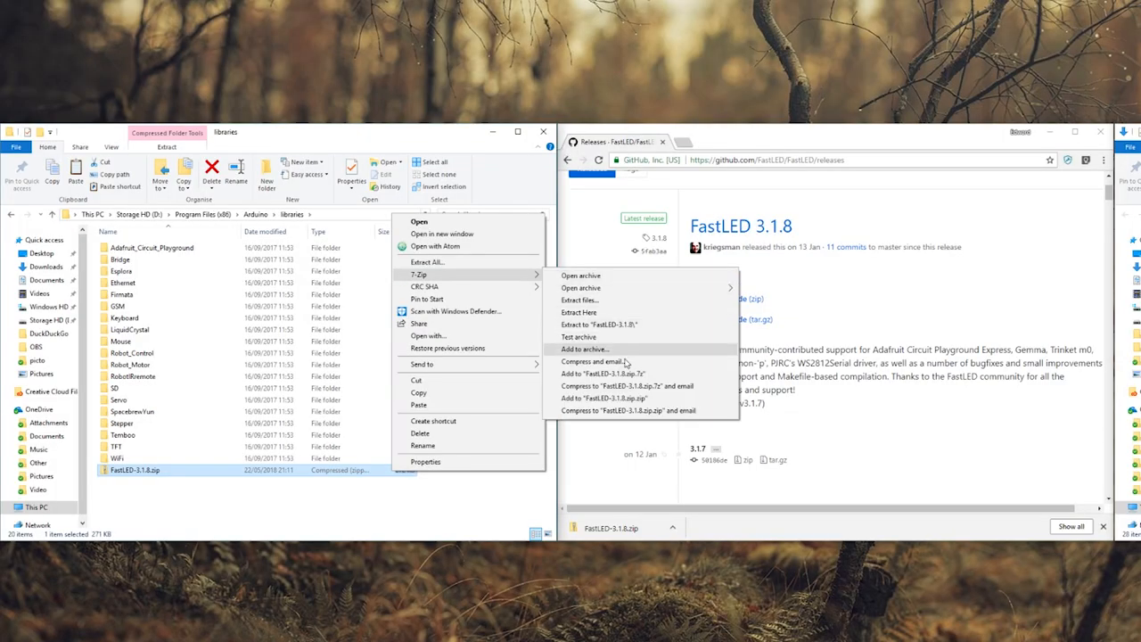
mouse_move(624, 324)
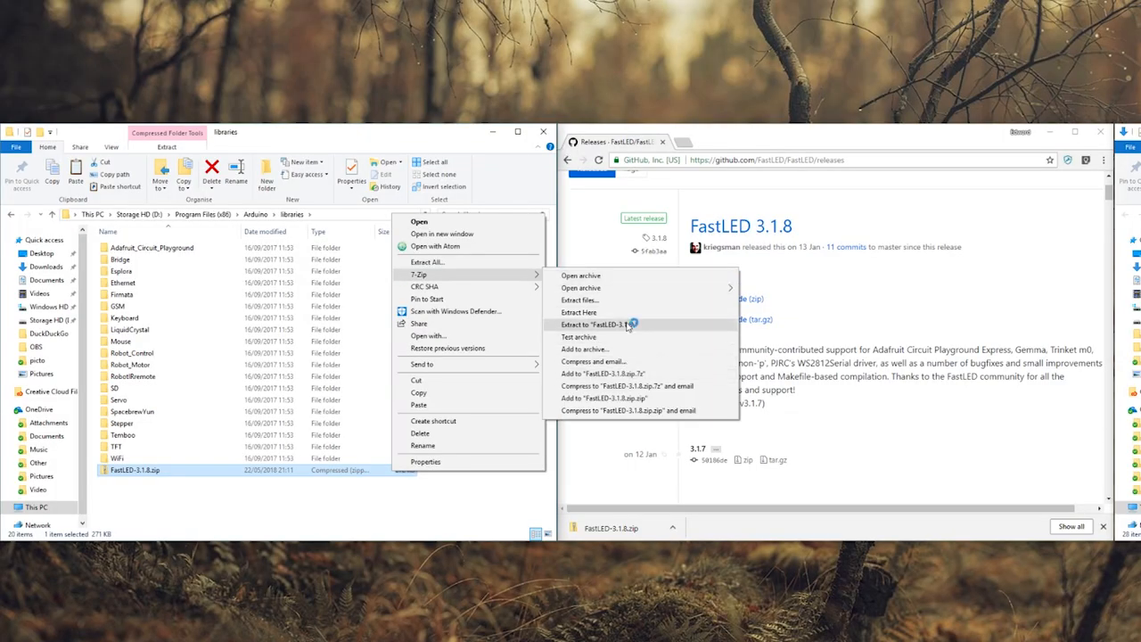
- Extract FastLED-3.1.8.zip with 7-Zip into a new FastLED-3.1.8 folder in Arduino libraries
click(599, 324)
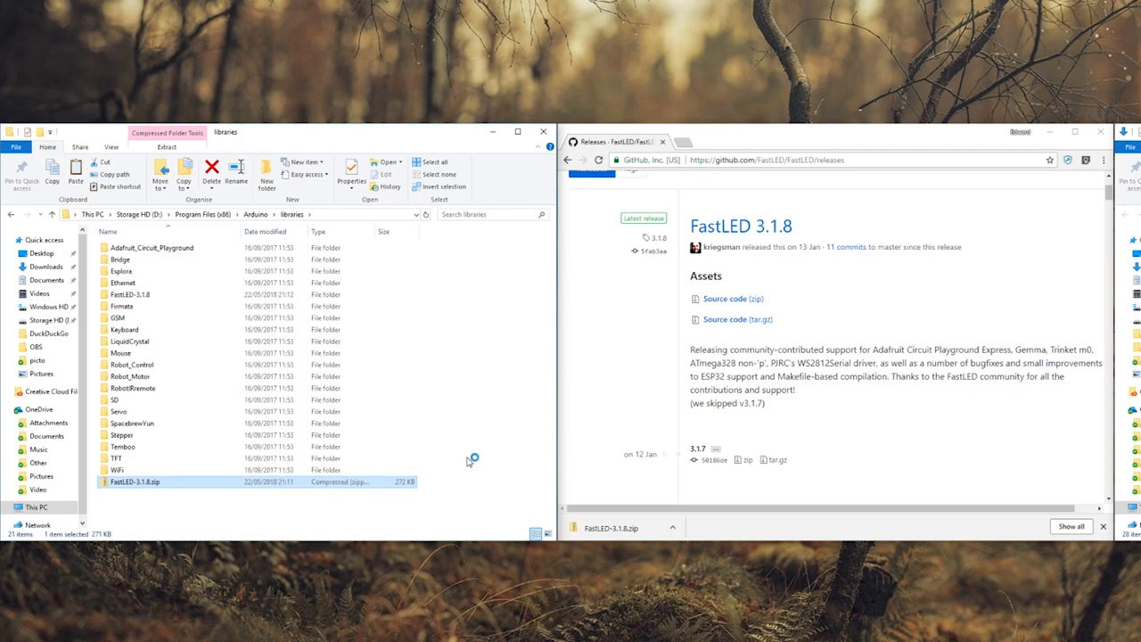